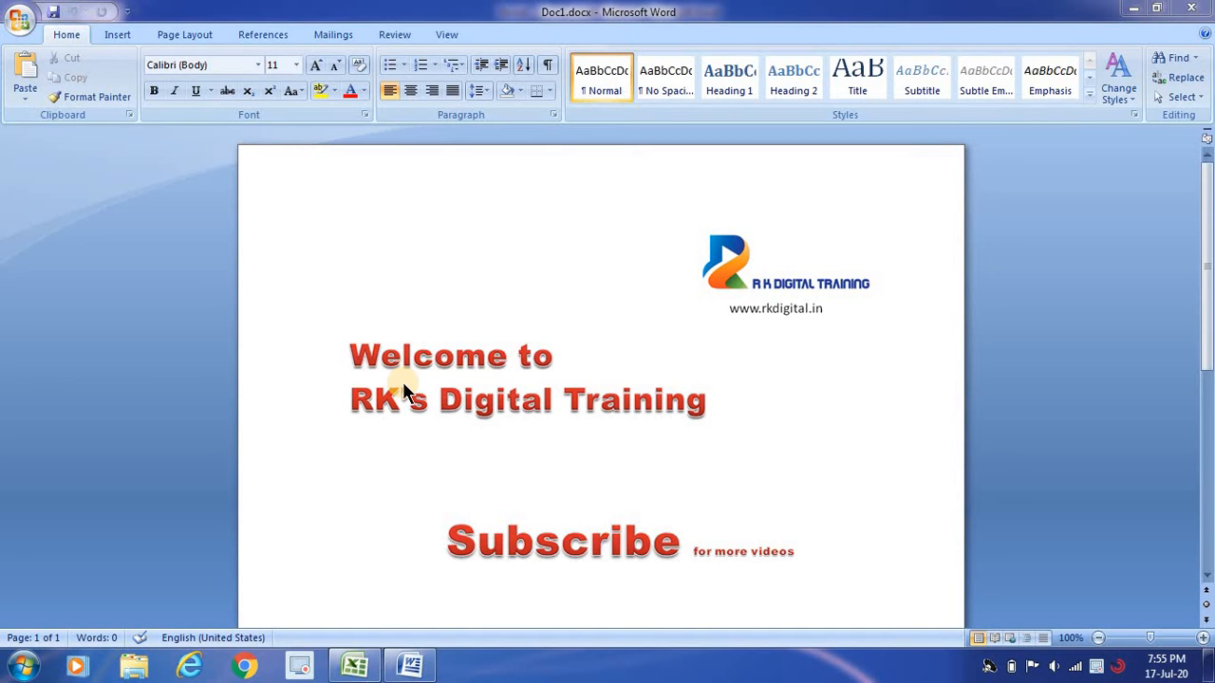
- Switch from Word to the Book1 Excel workbook with the student marks table
{"action": "left_click", "coordinate": [354, 664]}
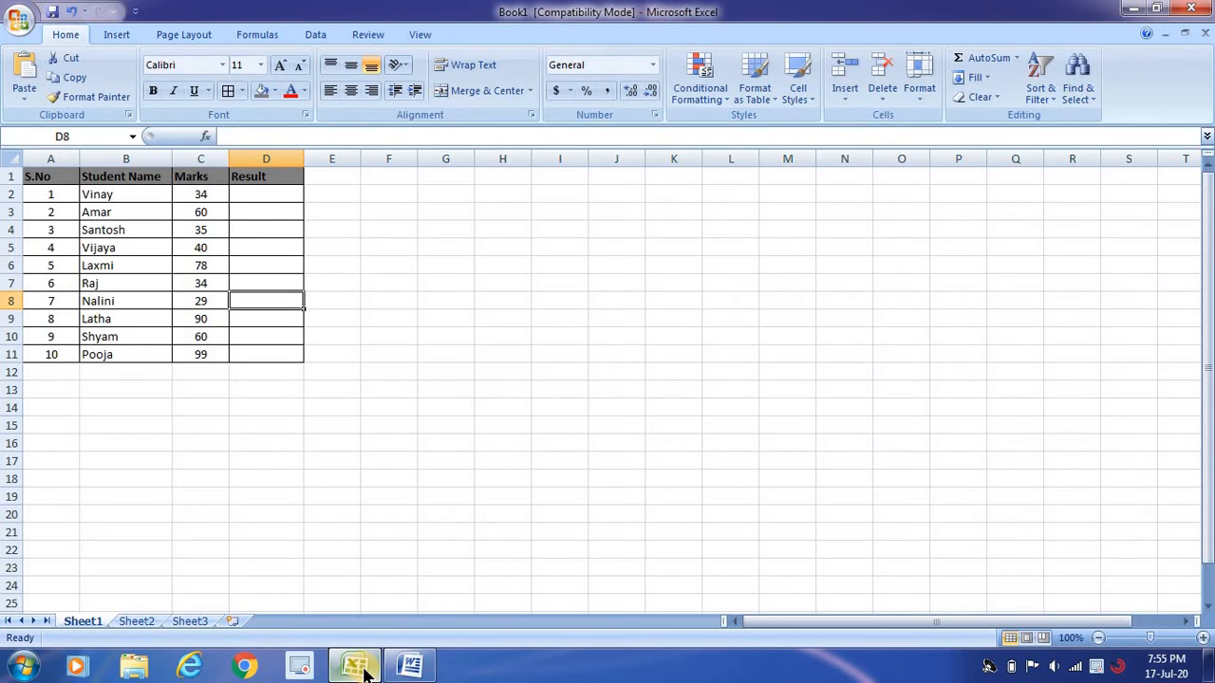
{"action": "mouse_move", "coordinate": [269, 340]}
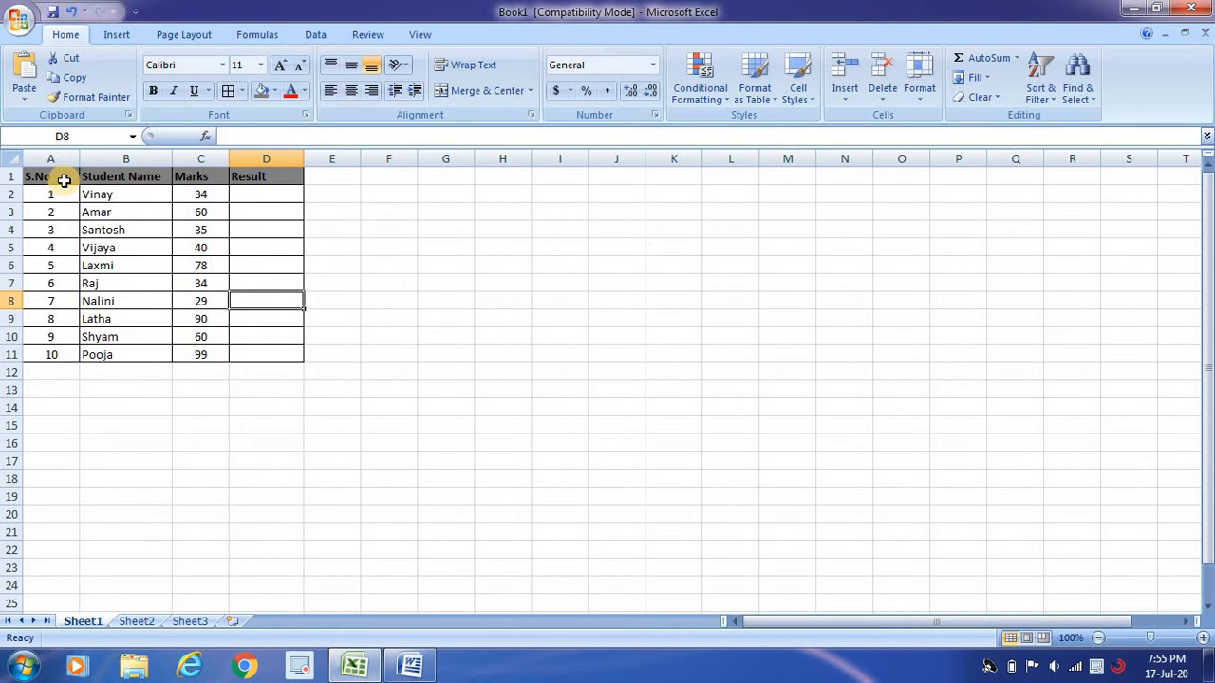
{"action": "left_click", "coordinate": [51, 177]}
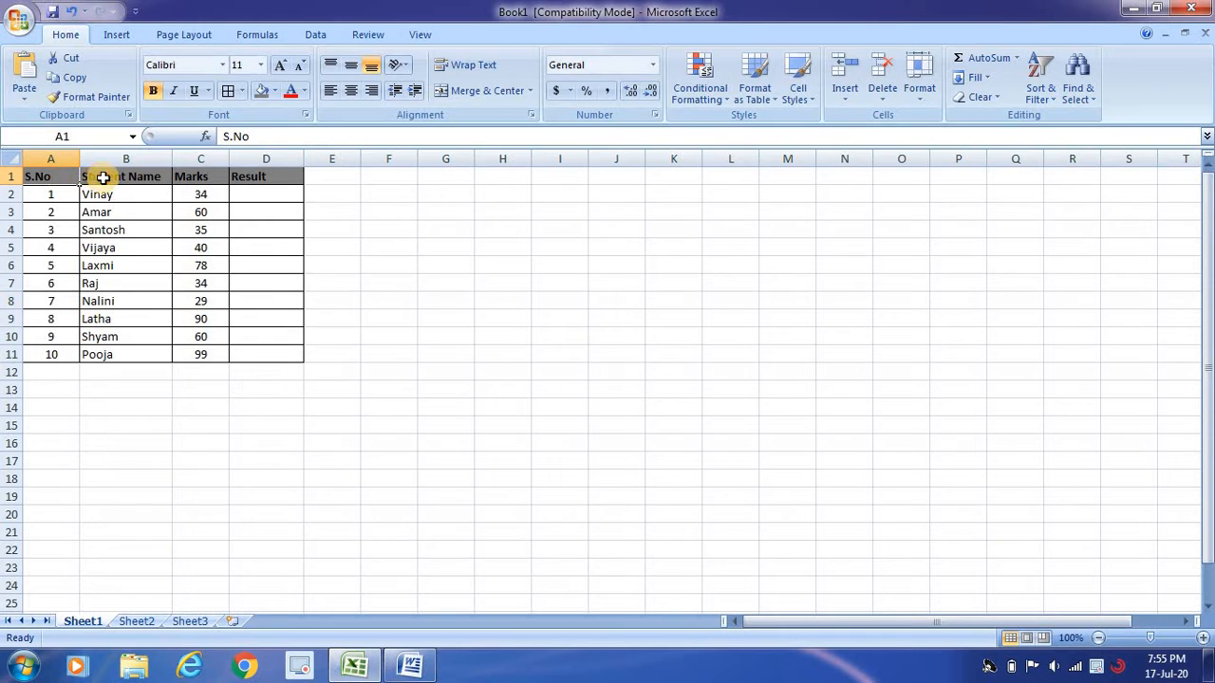
{"action": "left_click", "coordinate": [200, 176]}
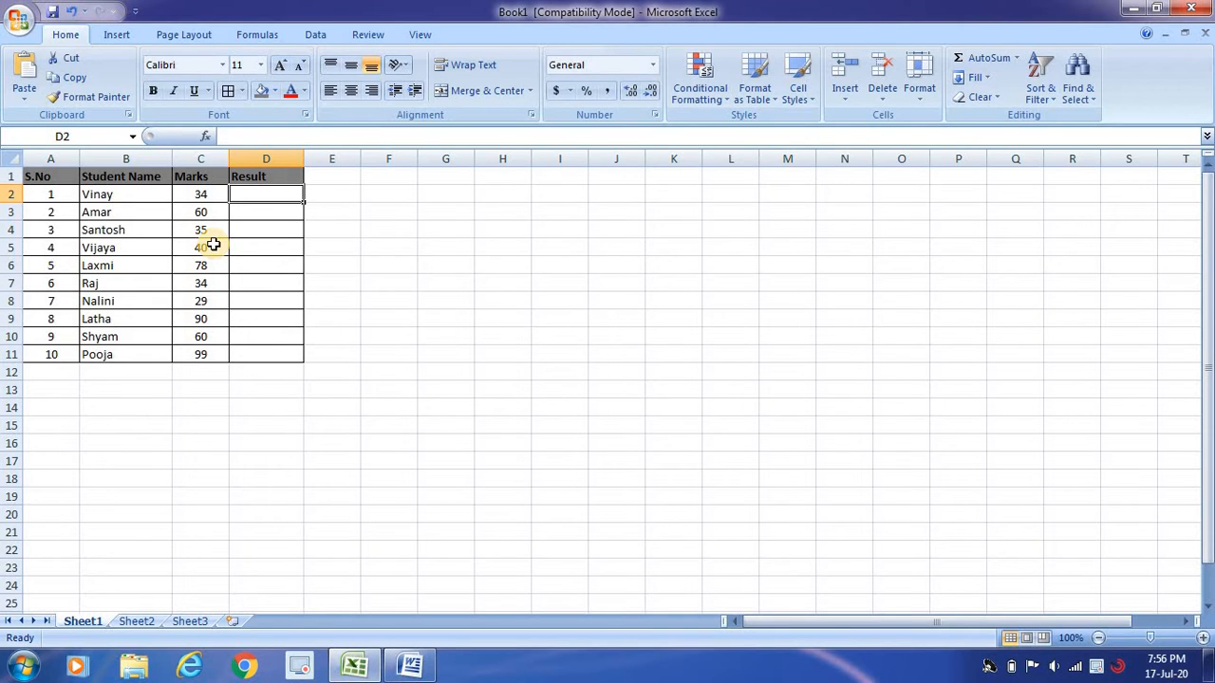
{"action": "left_click", "coordinate": [200, 229]}
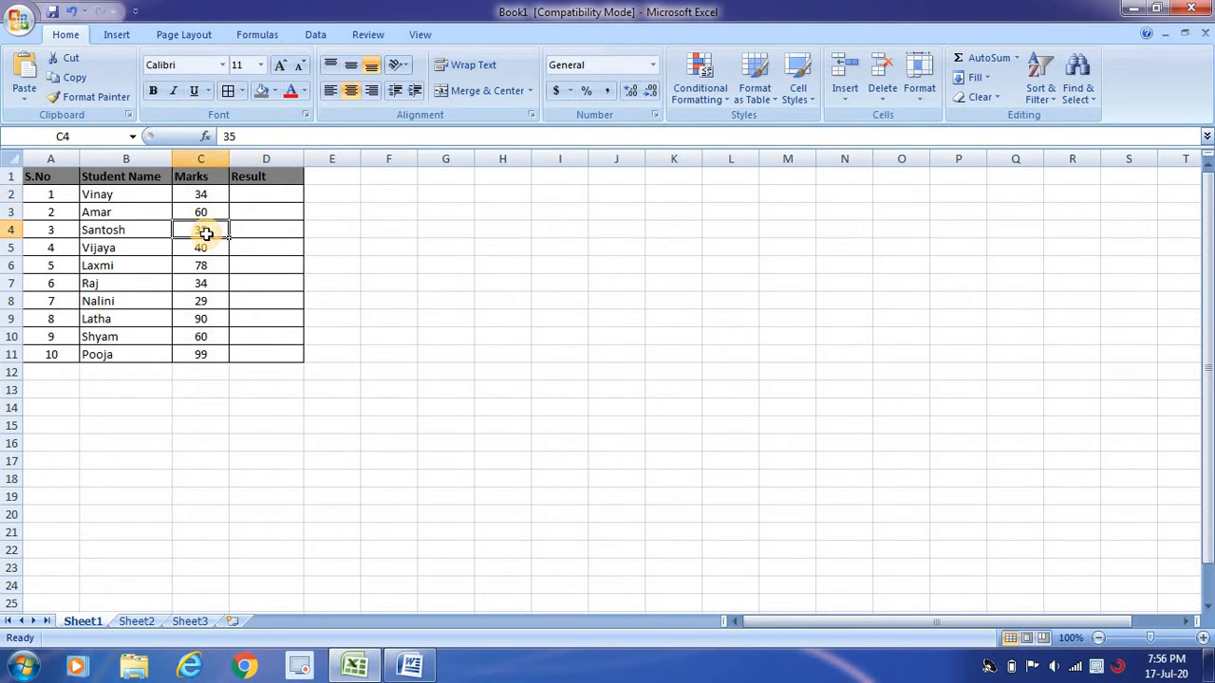
{"action": "left_click", "coordinate": [201, 193]}
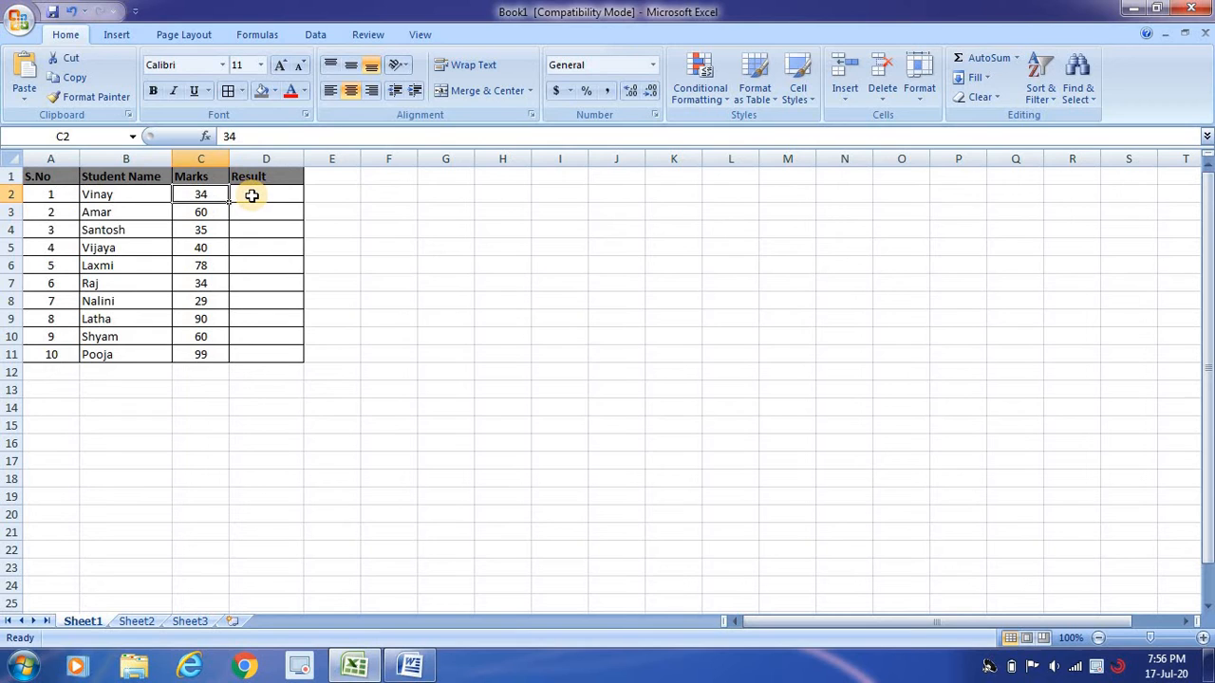
{"action": "left_click", "coordinate": [266, 195]}
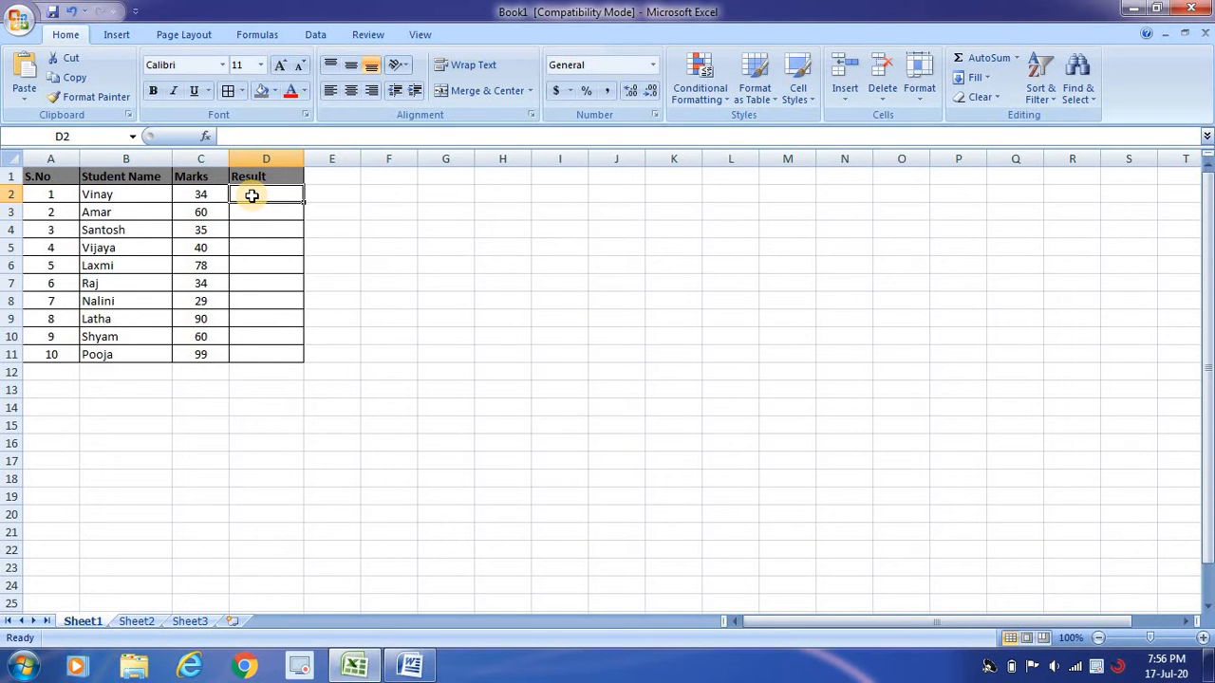
{"action": "type", "text": "Fail"}
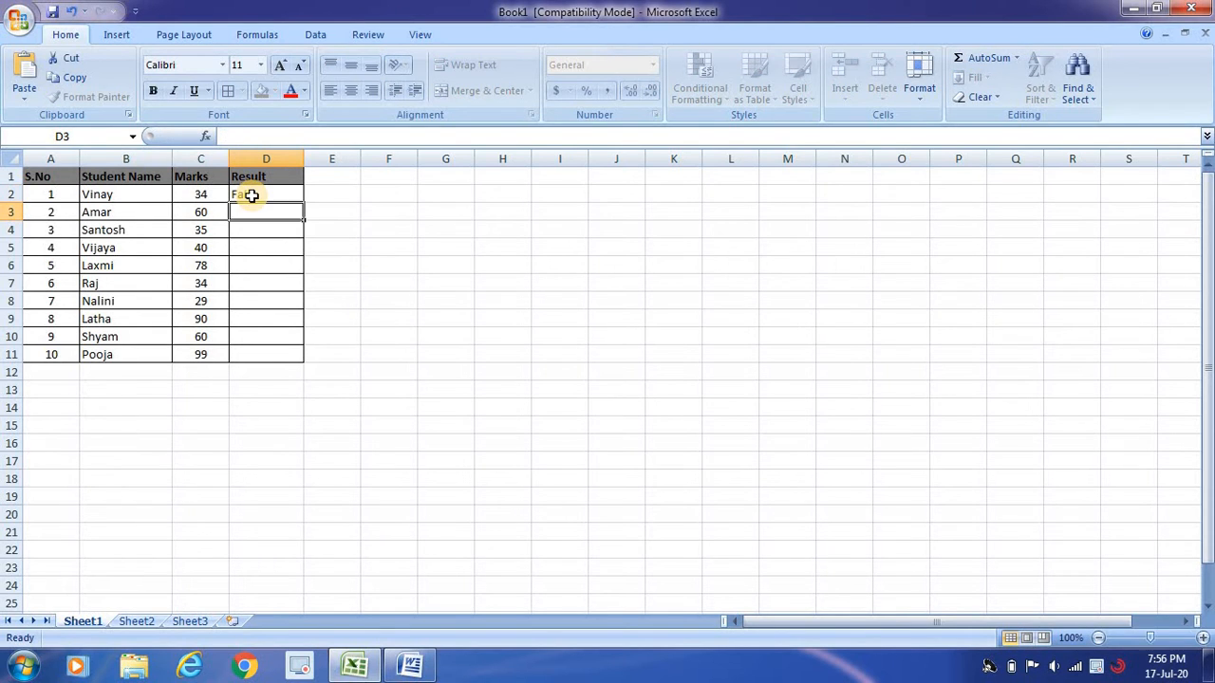
{"action": "type", "text": "Pass"}
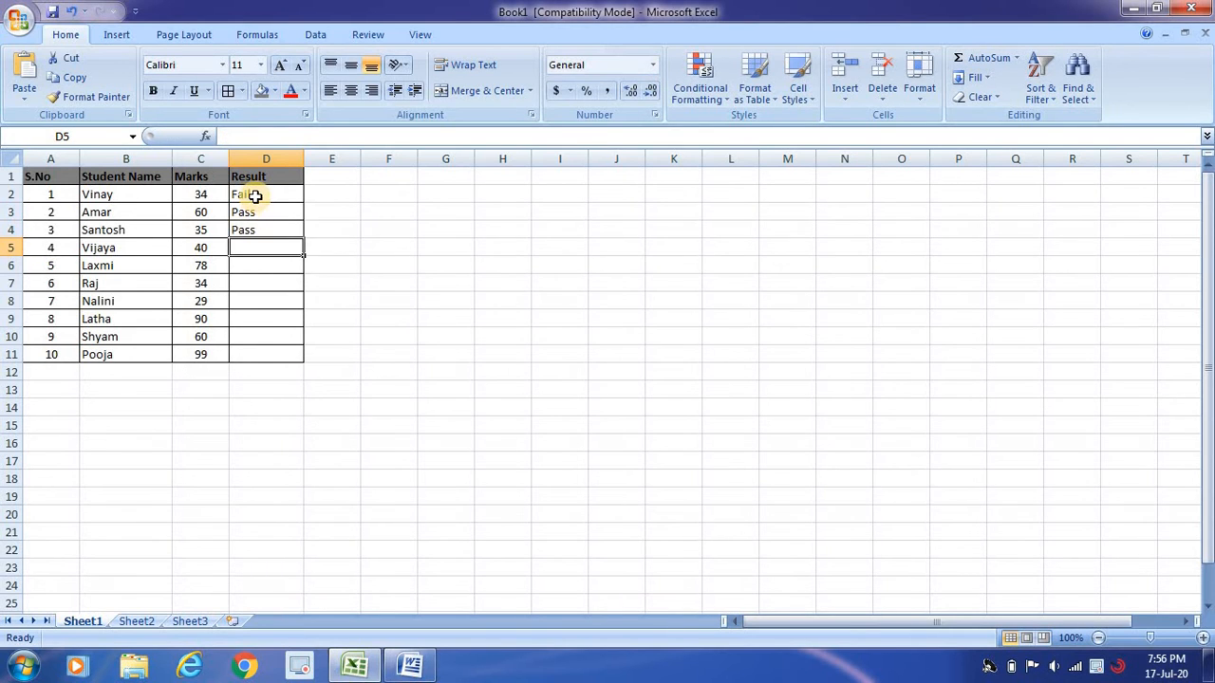
{"action": "left_click_drag", "start_coordinate": [266, 194], "coordinate": [265, 230]}
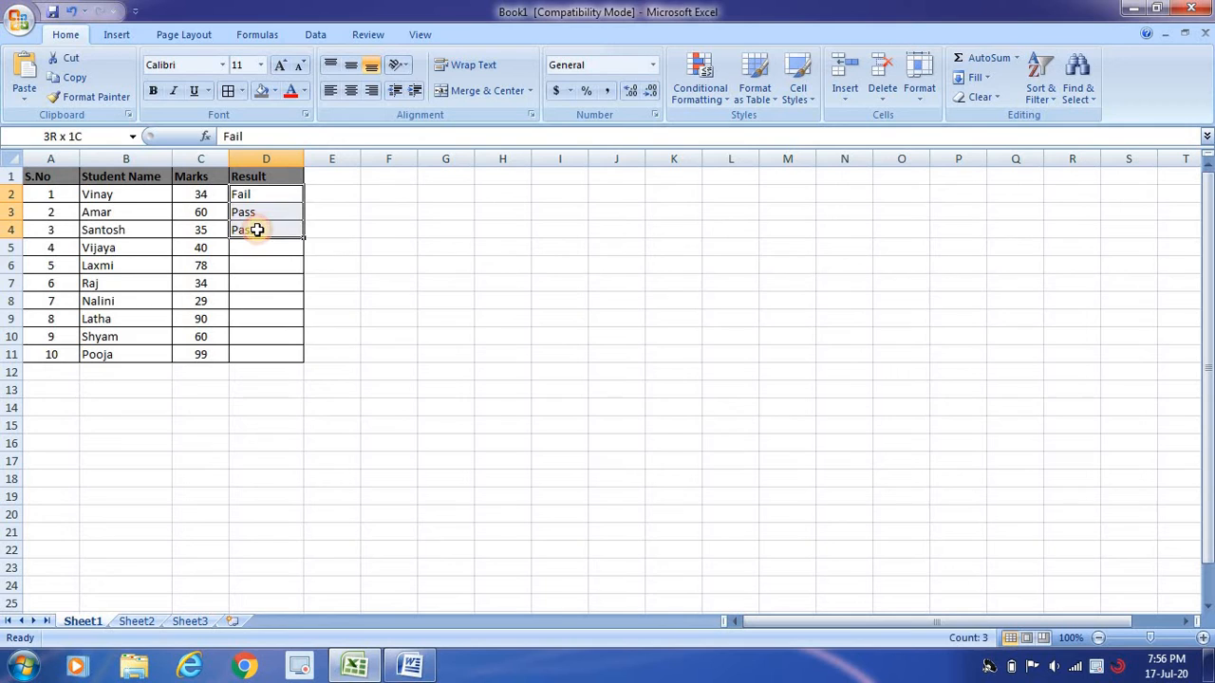
{"action": "key", "text": "Delete"}
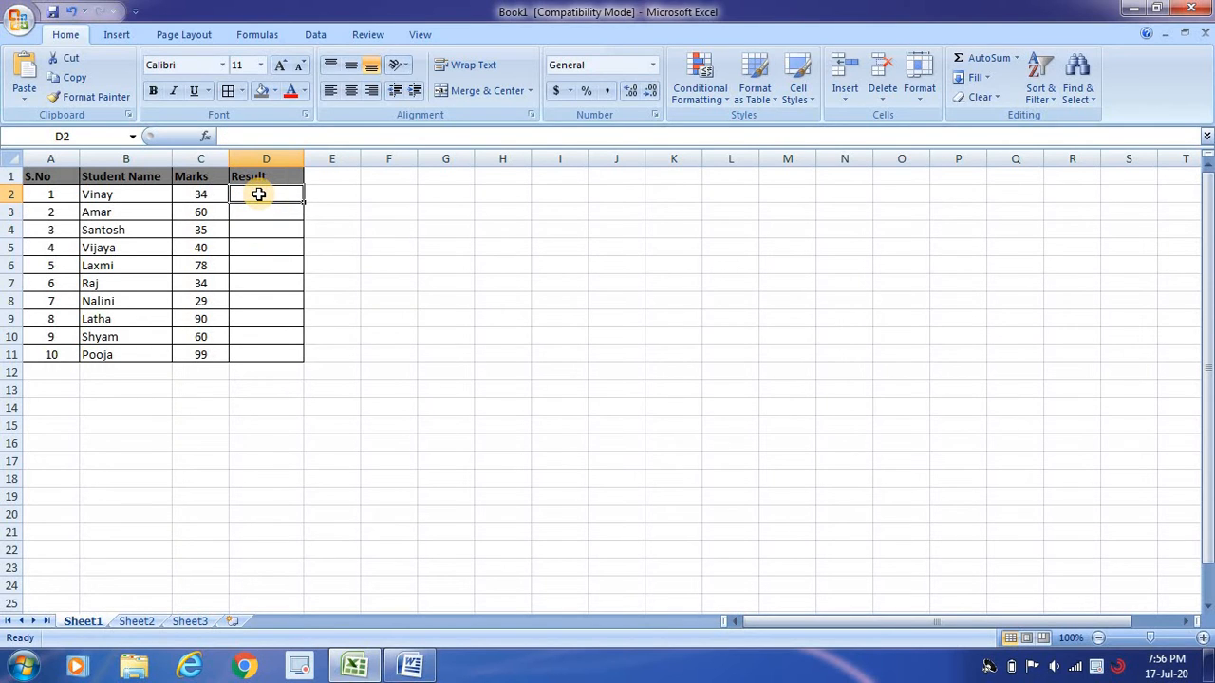
- Start D2's formula as =IF(C2>=35 and dismiss the formula error message
{"action": "type", "text": "="}
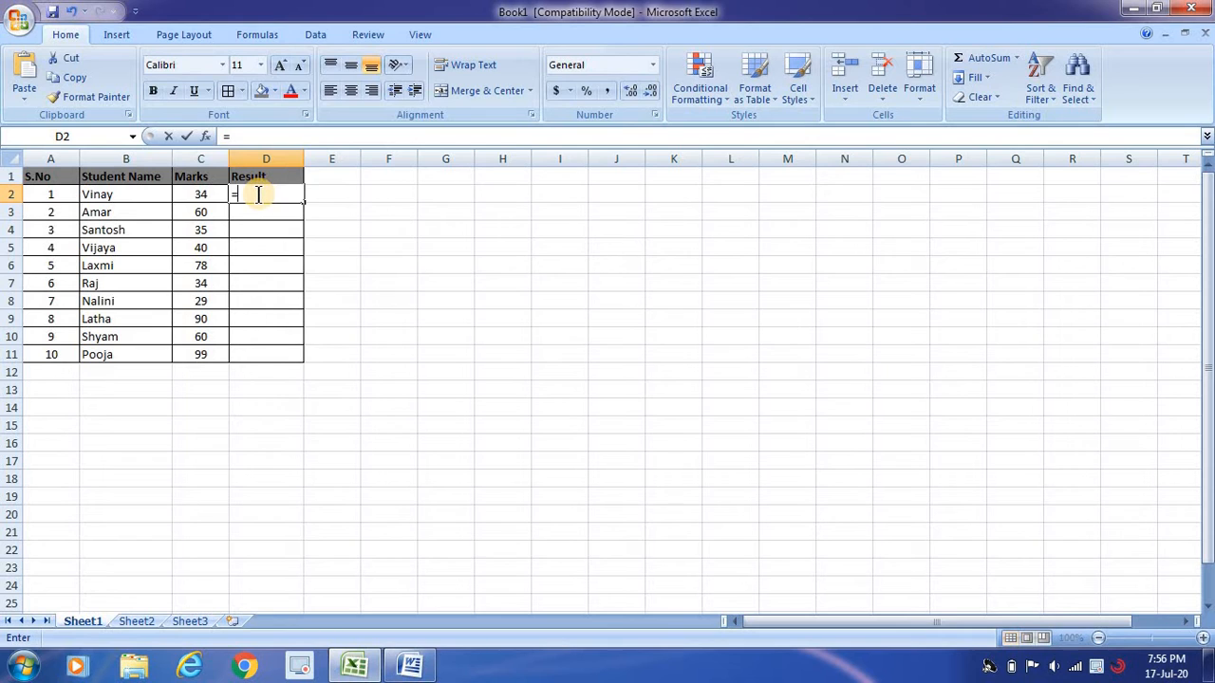
{"action": "type", "text": "If"}
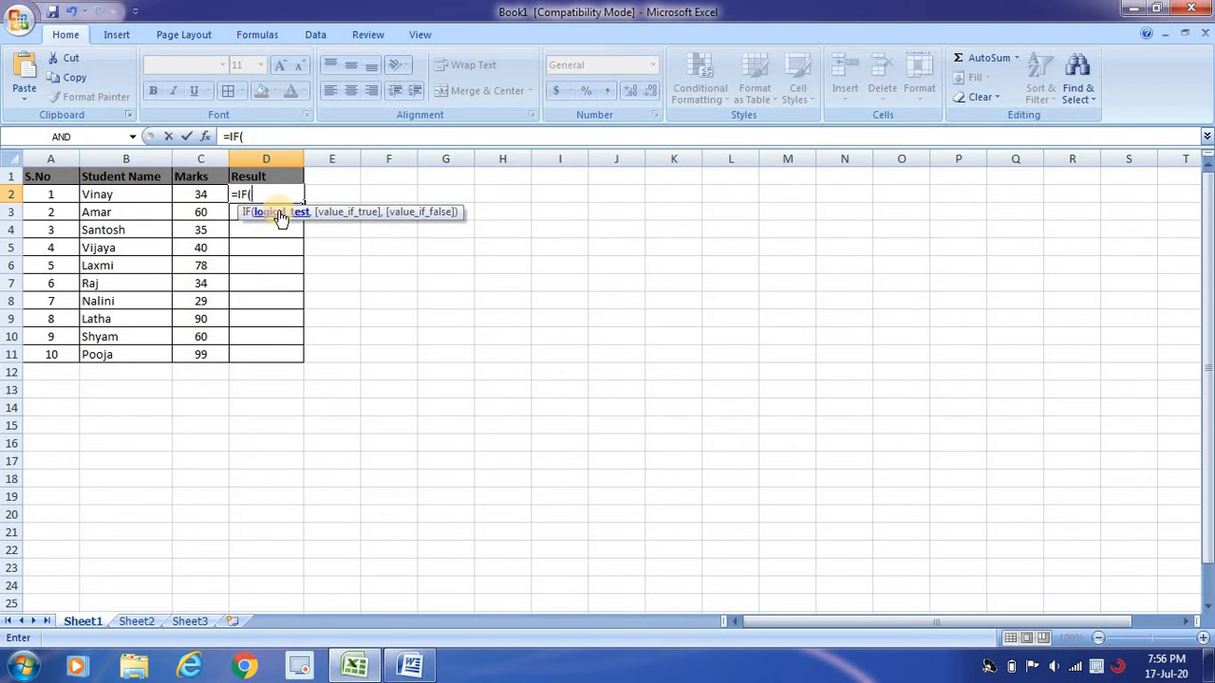
{"action": "mouse_move", "coordinate": [276, 221]}
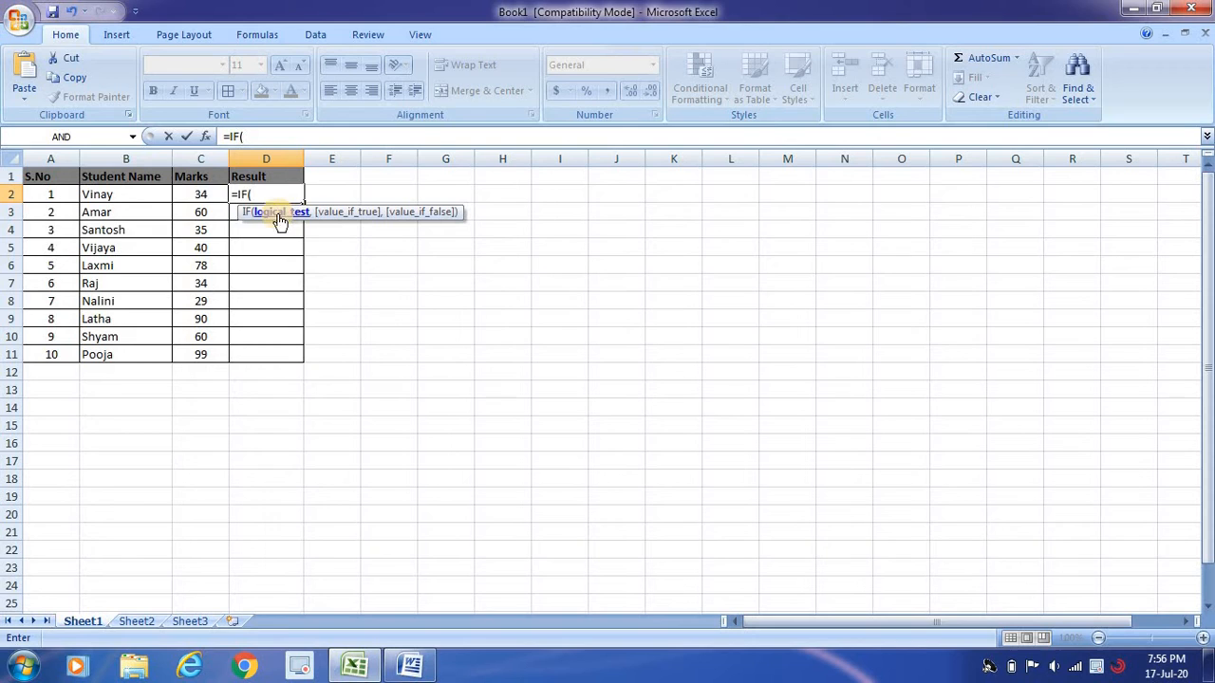
{"action": "left_click", "coordinate": [200, 193]}
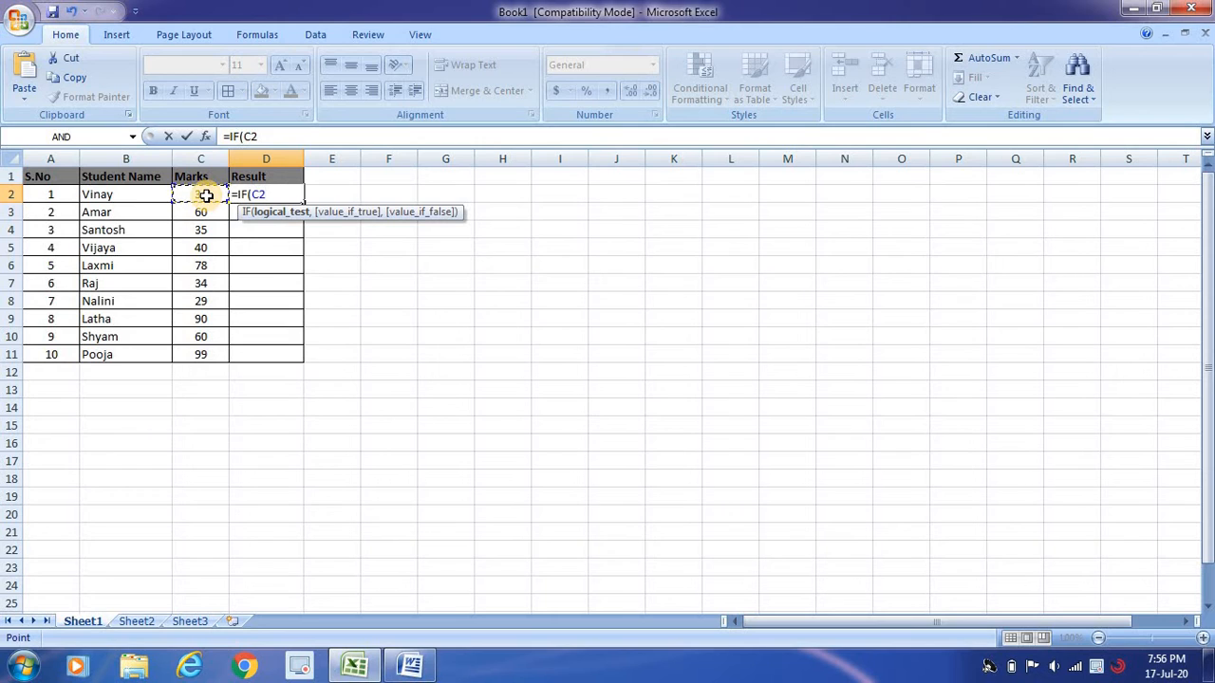
{"action": "type", "text": ">"}
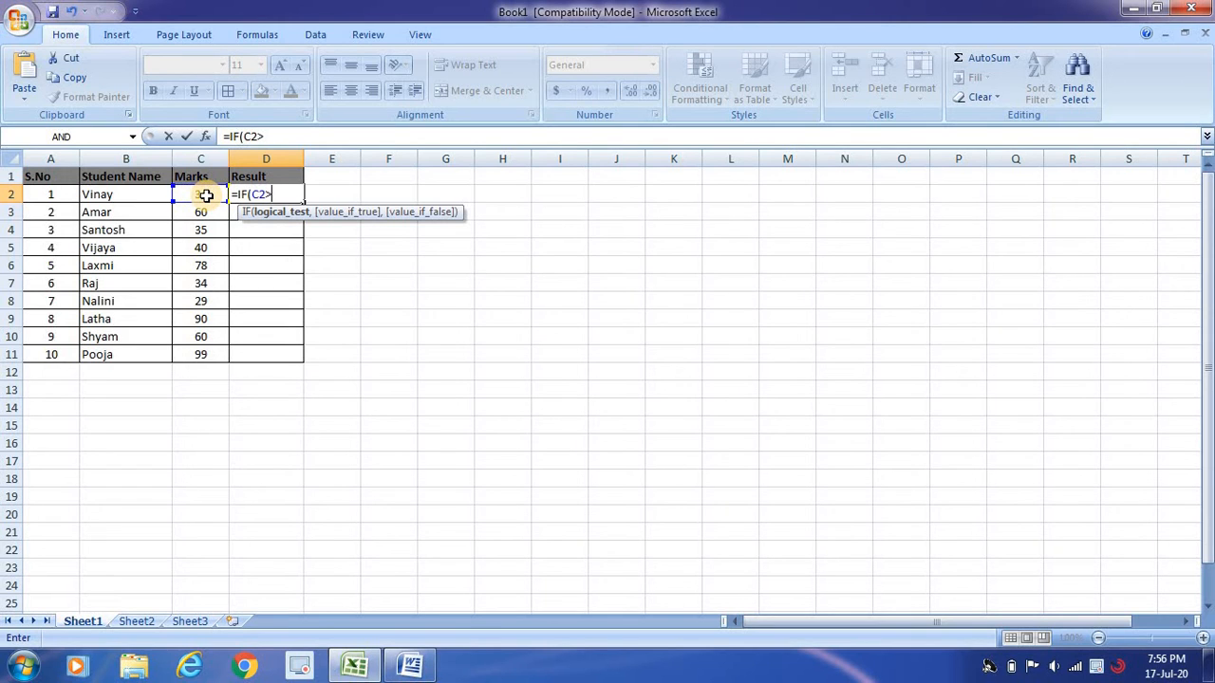
{"action": "type", "text": "=35"}
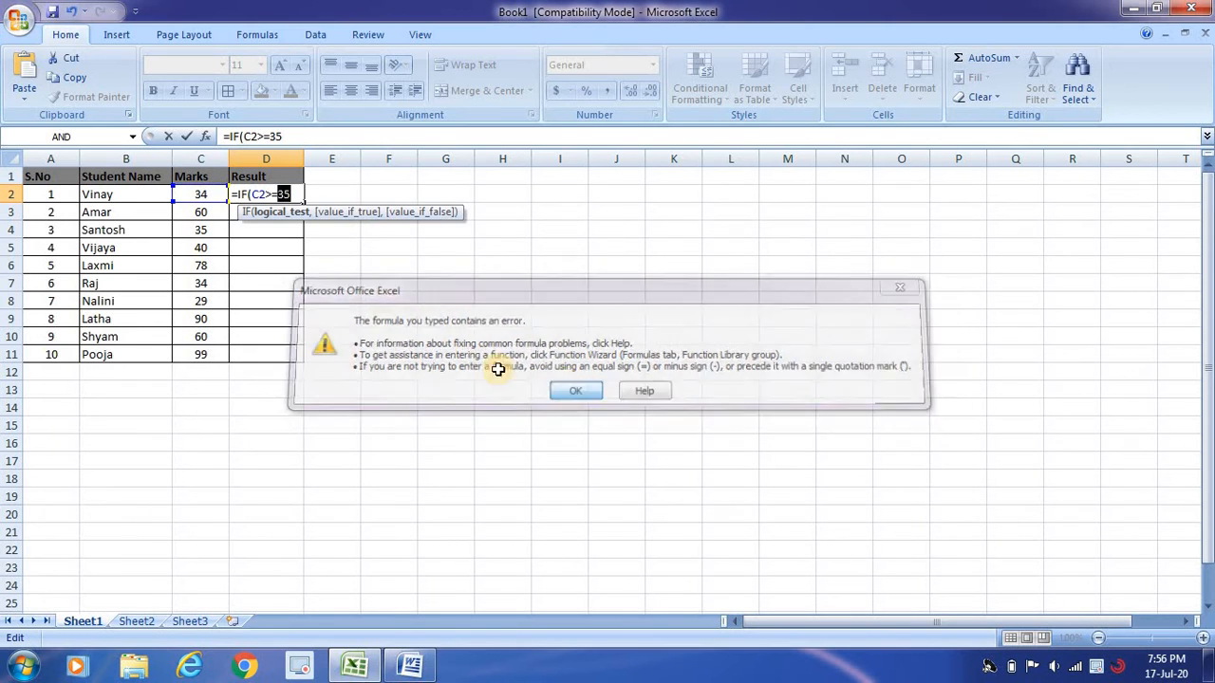
{"action": "left_click", "coordinate": [575, 390]}
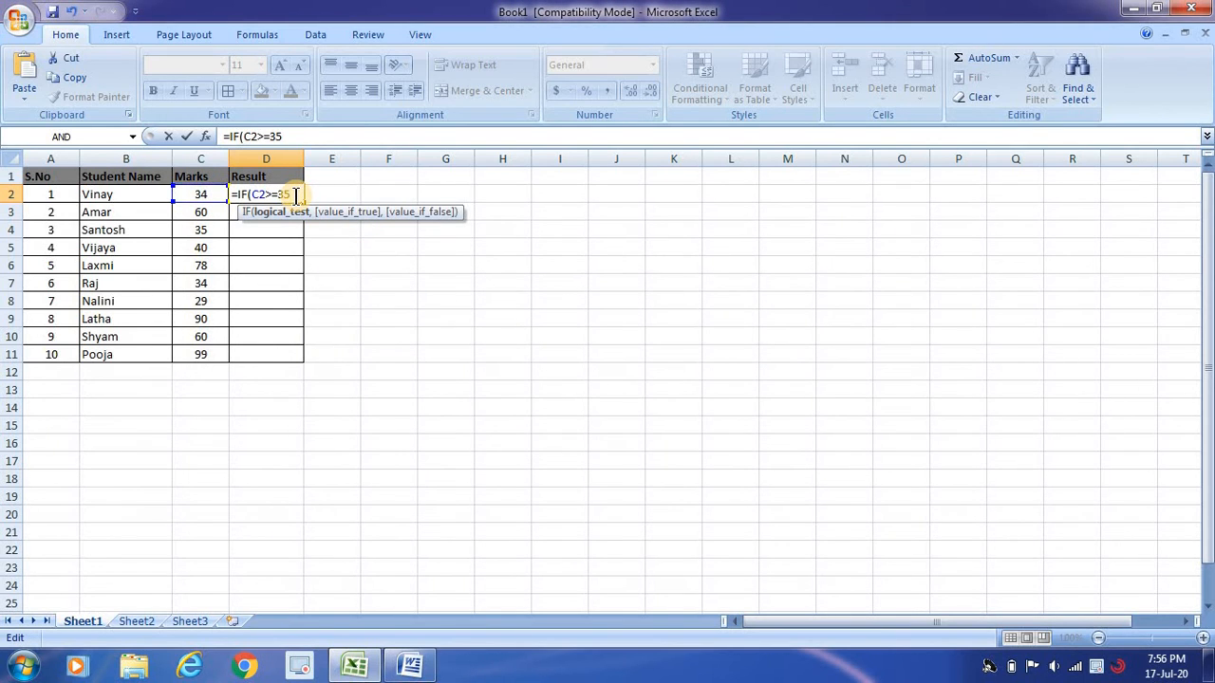
- Add the quoted Pass result text after the C2>=35 test in D2's IF formula
{"action": "type", "text": ","}
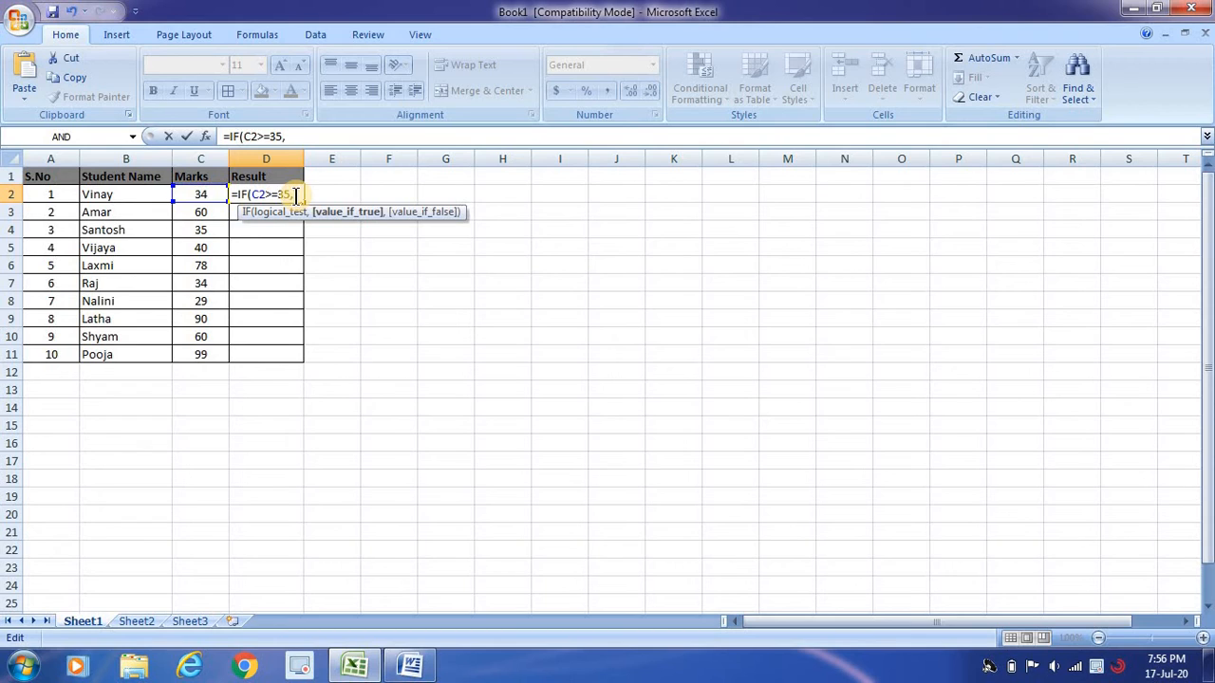
{"action": "type", "text": "\""}
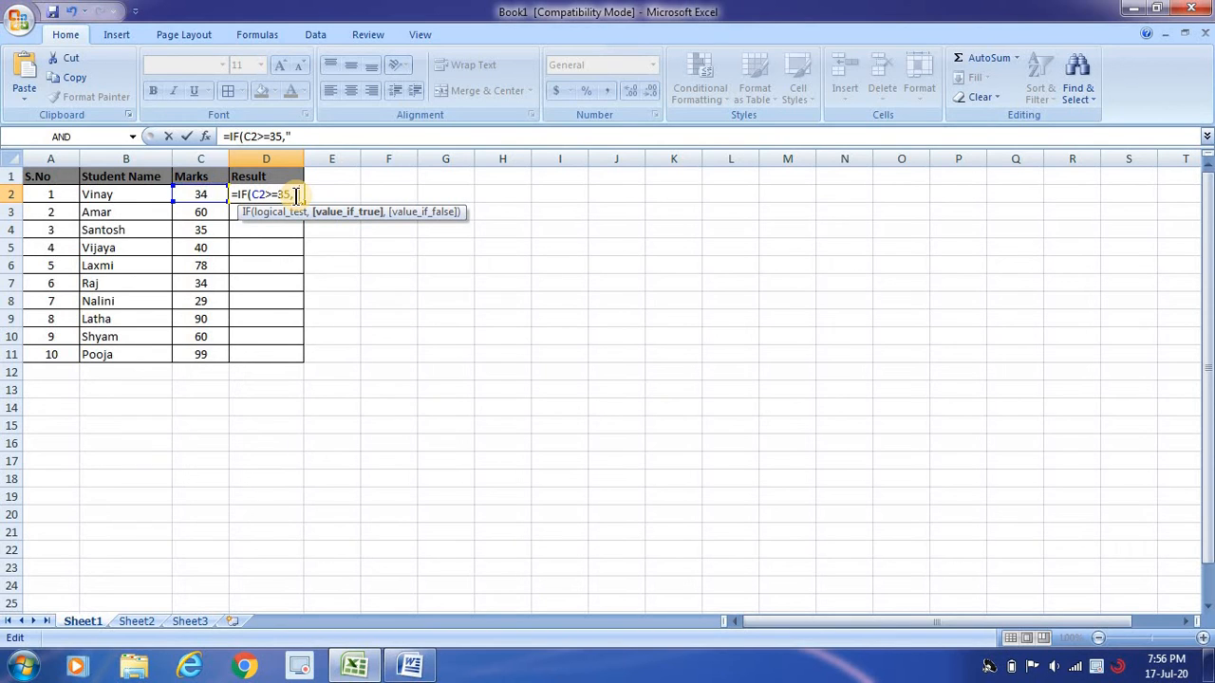
{"action": "type", "text": "Passed"}
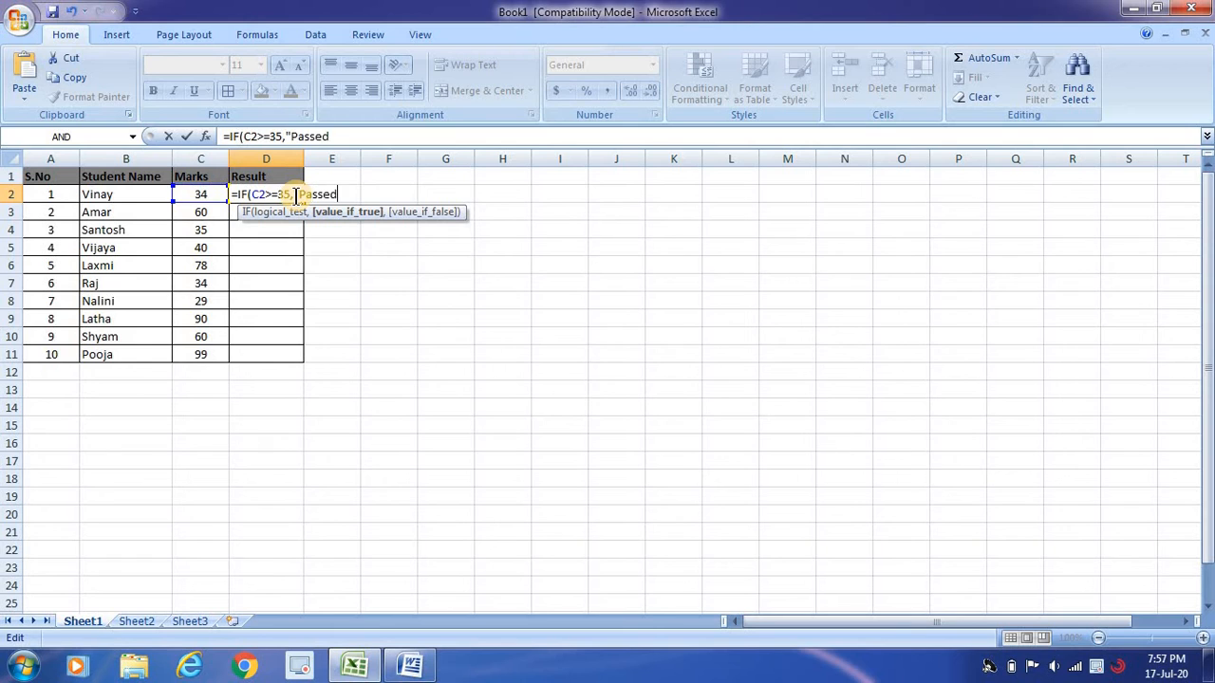
{"action": "type", "text": "\",\"Fail"}
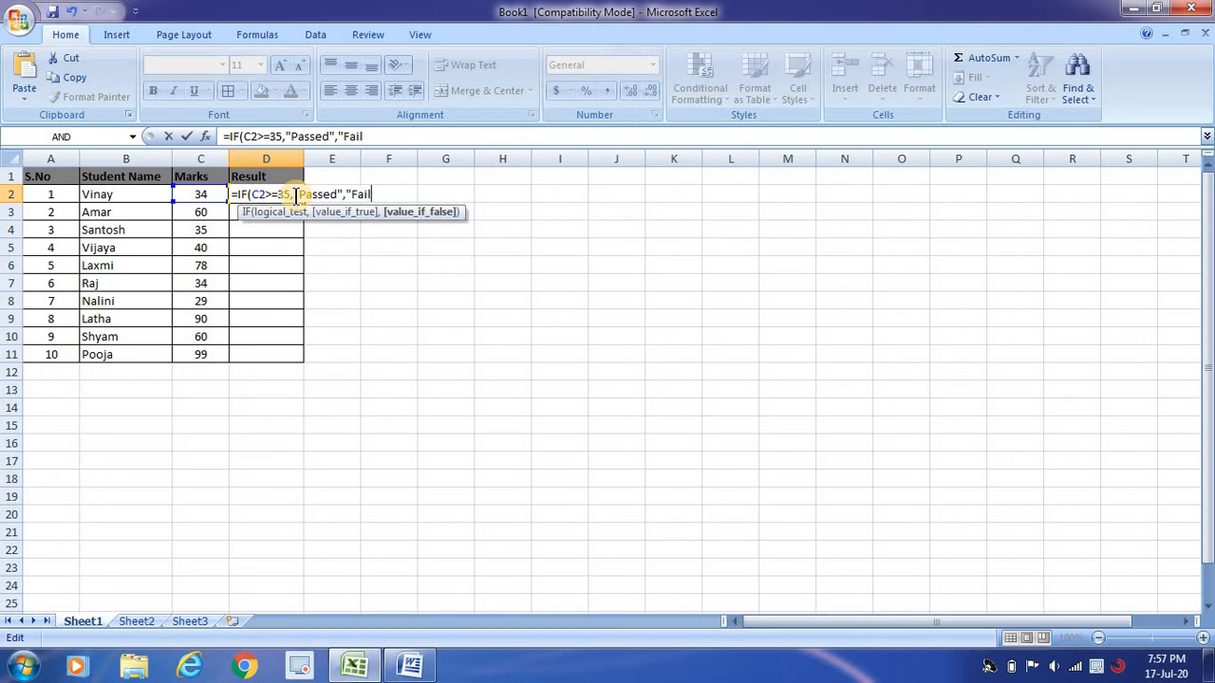
{"action": "type", "text": "\")"}
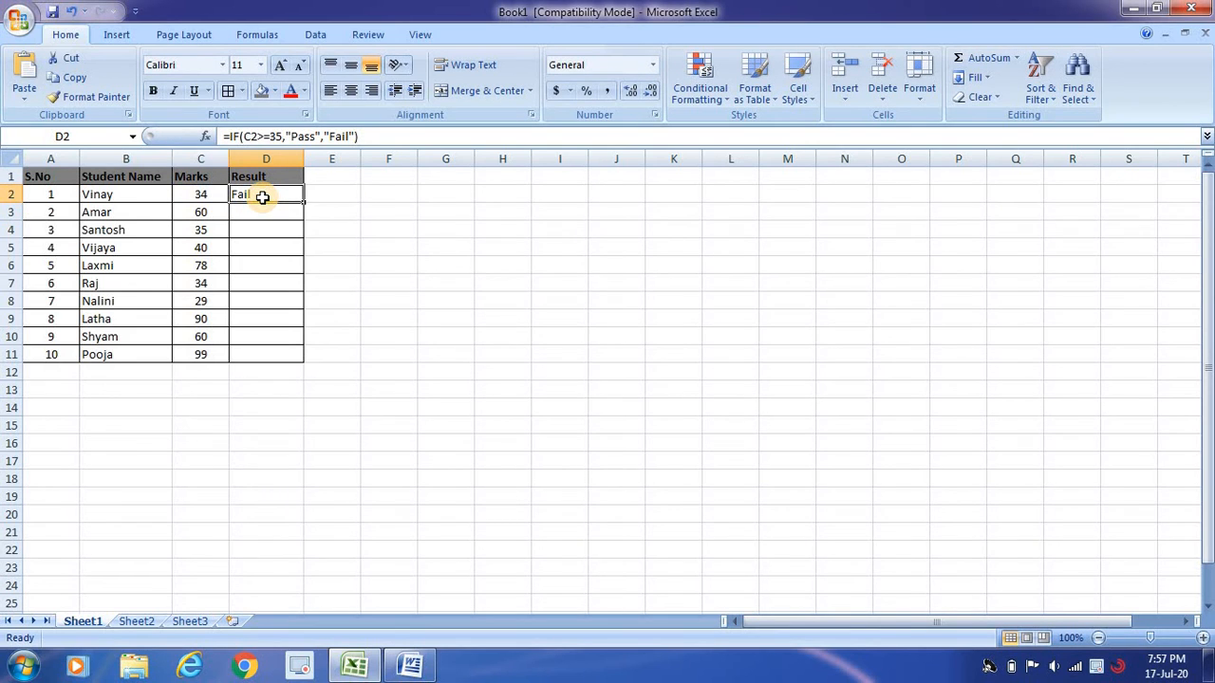
{"action": "mouse_move", "coordinate": [305, 204]}
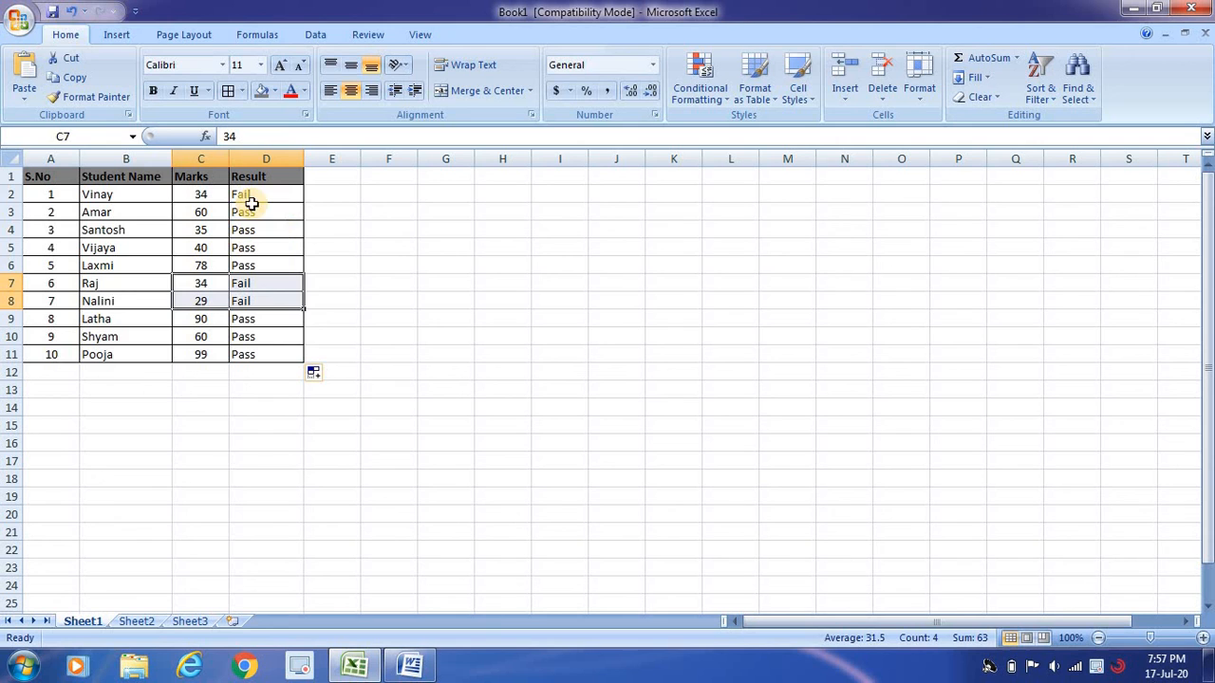
{"action": "double_click", "coordinate": [266, 193]}
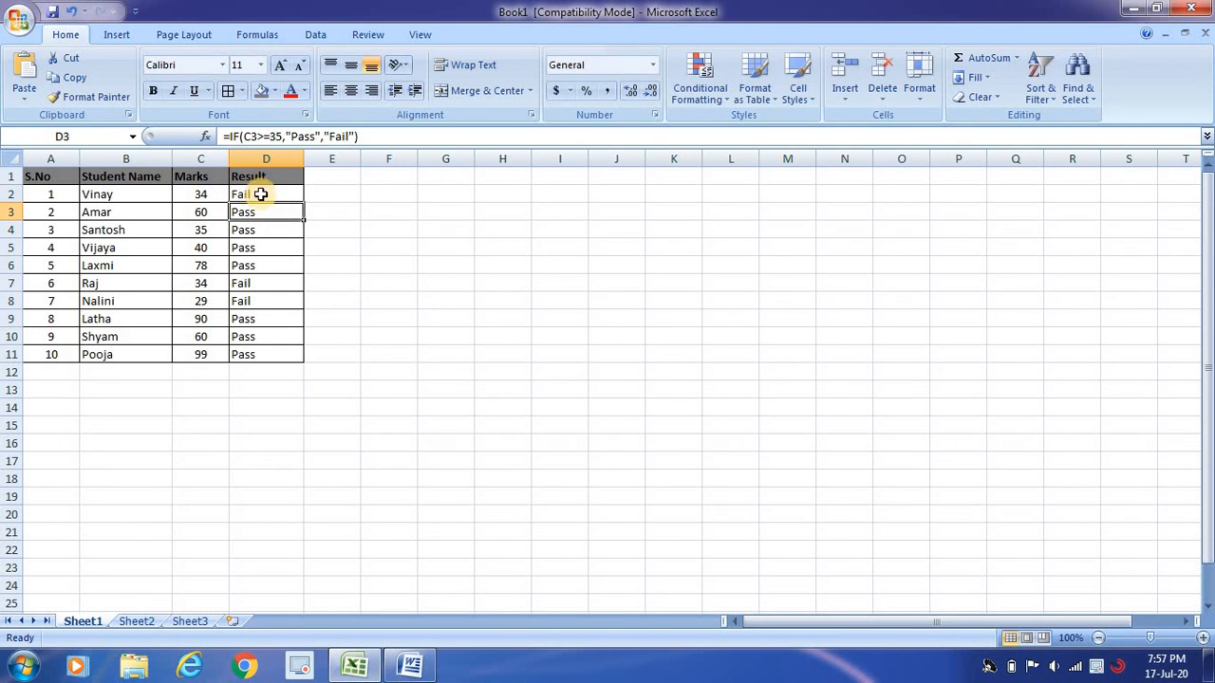
{"action": "left_click", "coordinate": [265, 194]}
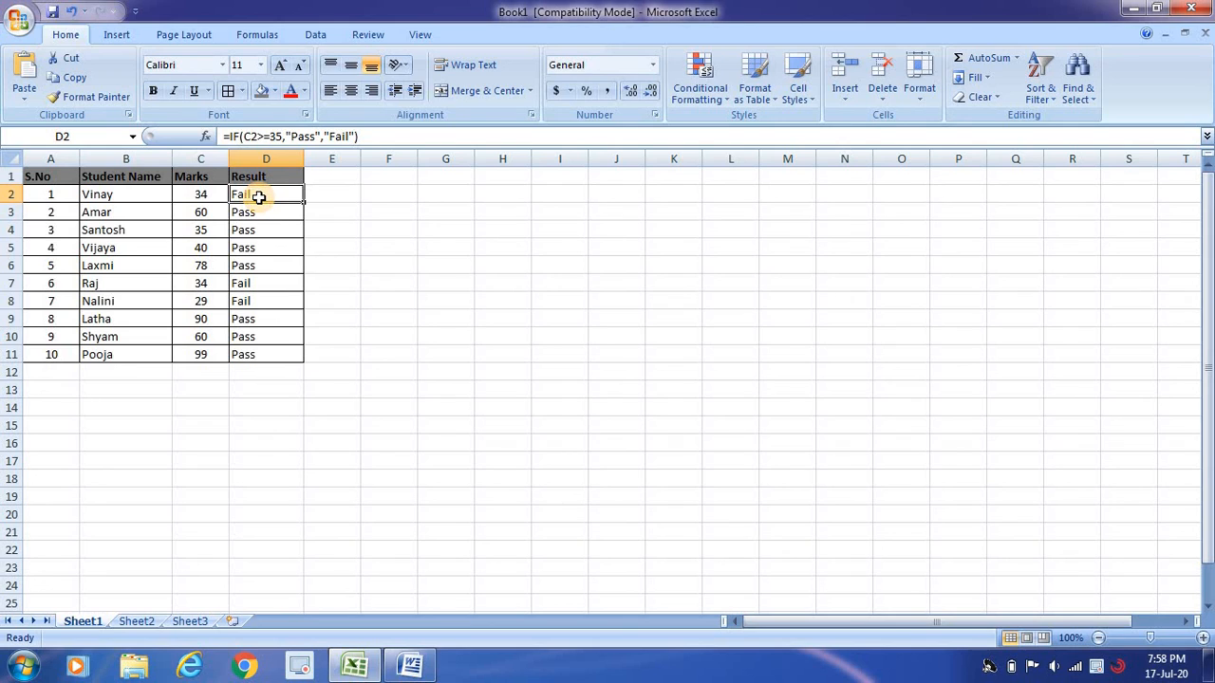